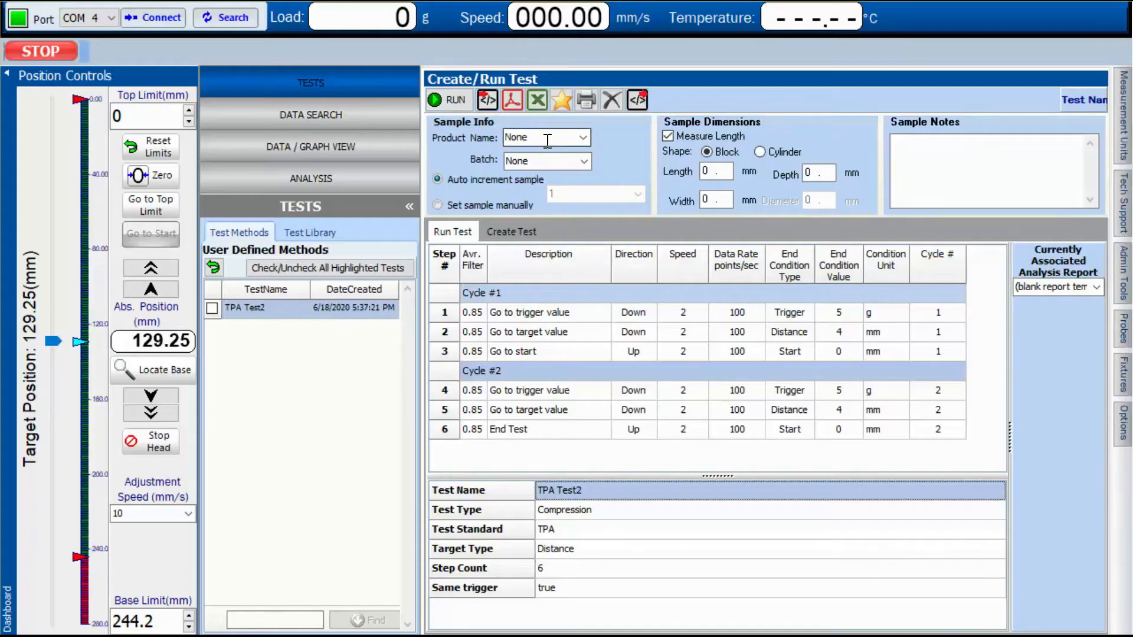
- Fill in sample info with product name Bread and batch Fresh
text(Brea)
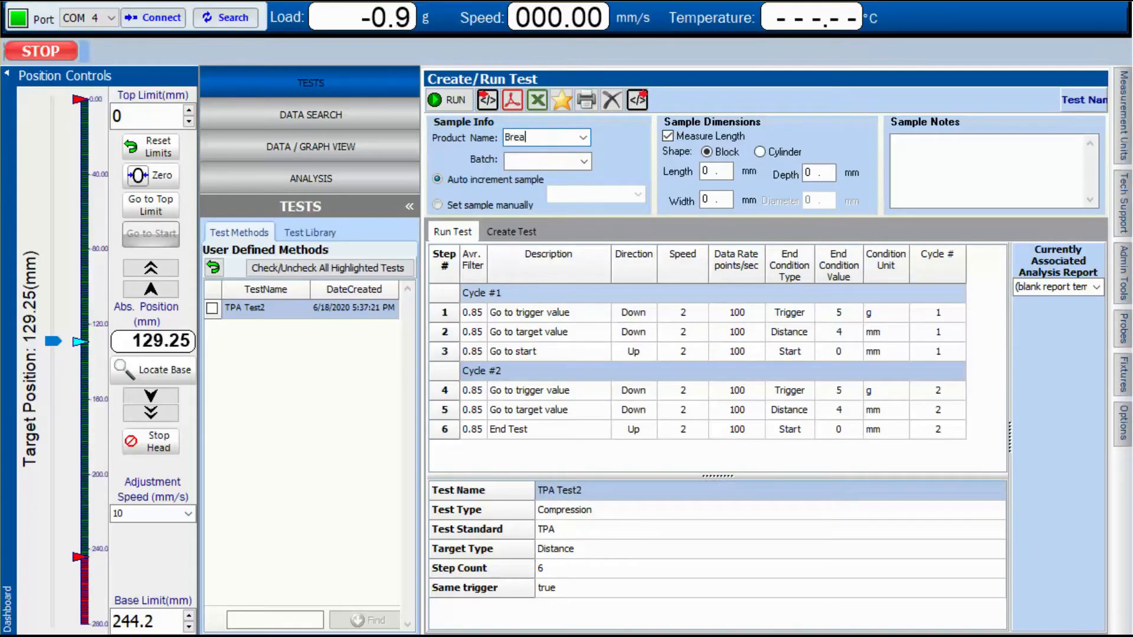
click(538, 159)
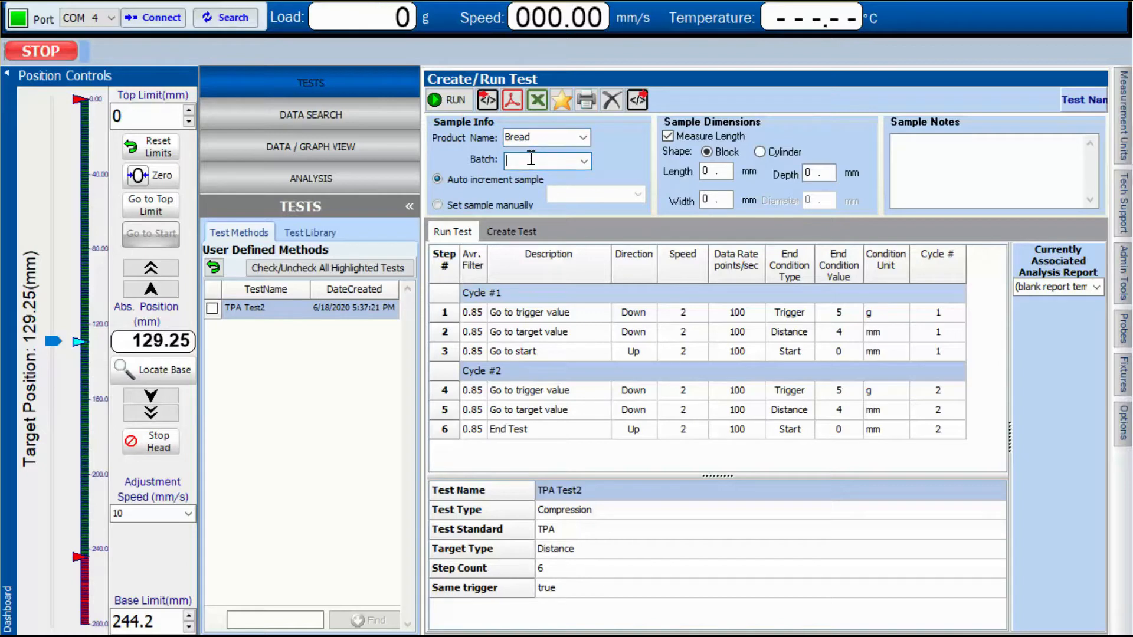
text(Fresh)
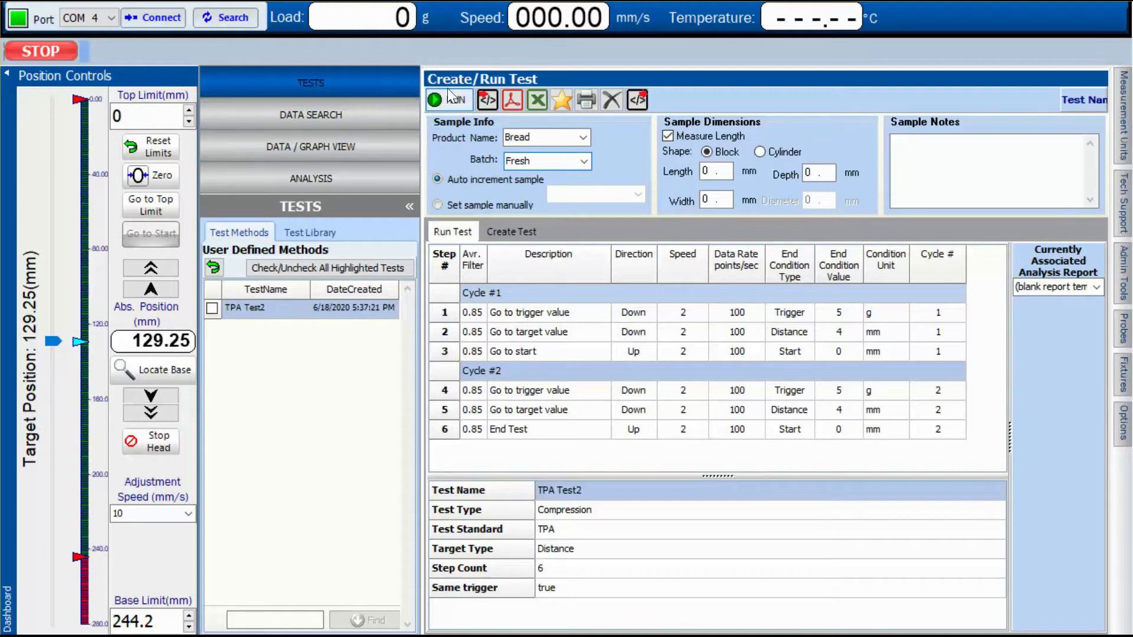
- Run the TPA test on fresh bread and plot the saved Bread/Fresh/1 curve
click(311, 146)
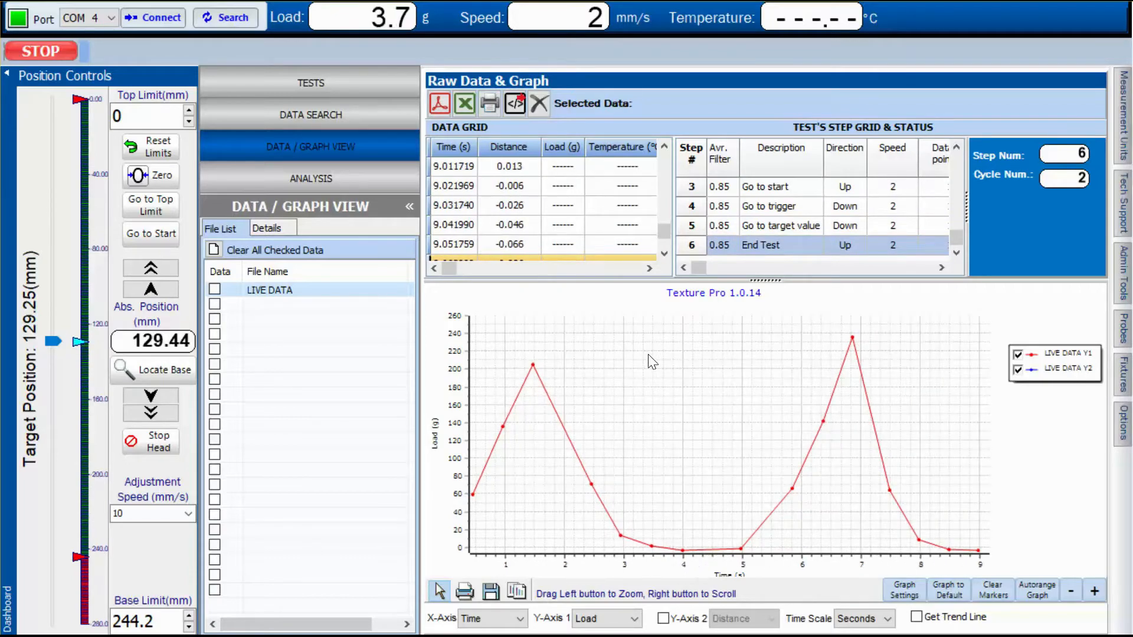
click(215, 305)
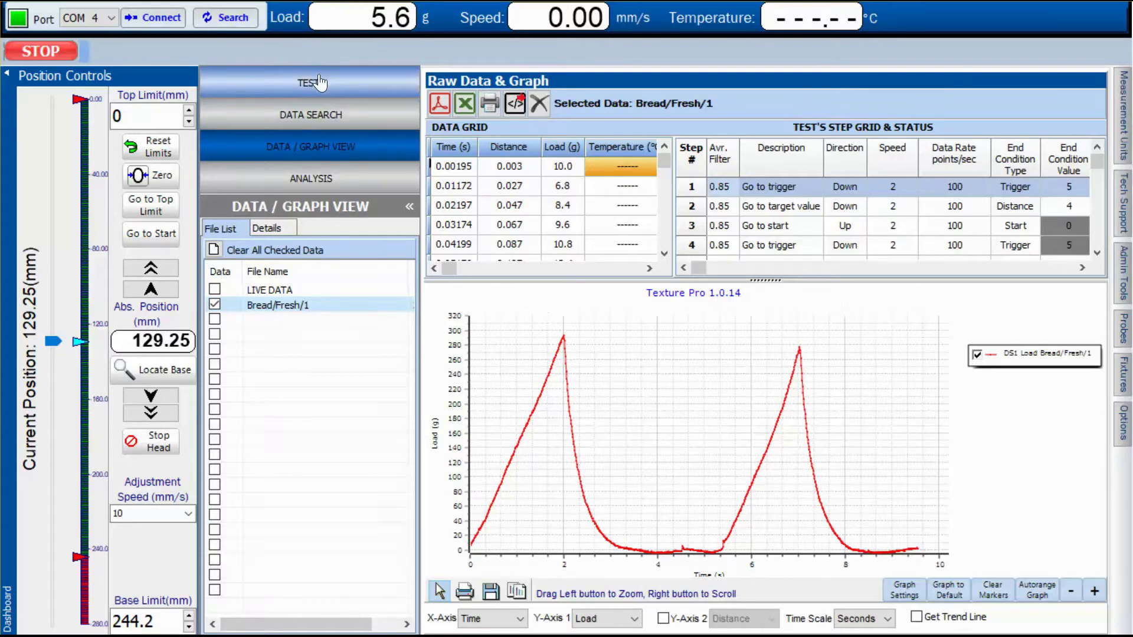
- Relabel the batch as Stale and run the TPA test on the stale bread
click(311, 83)
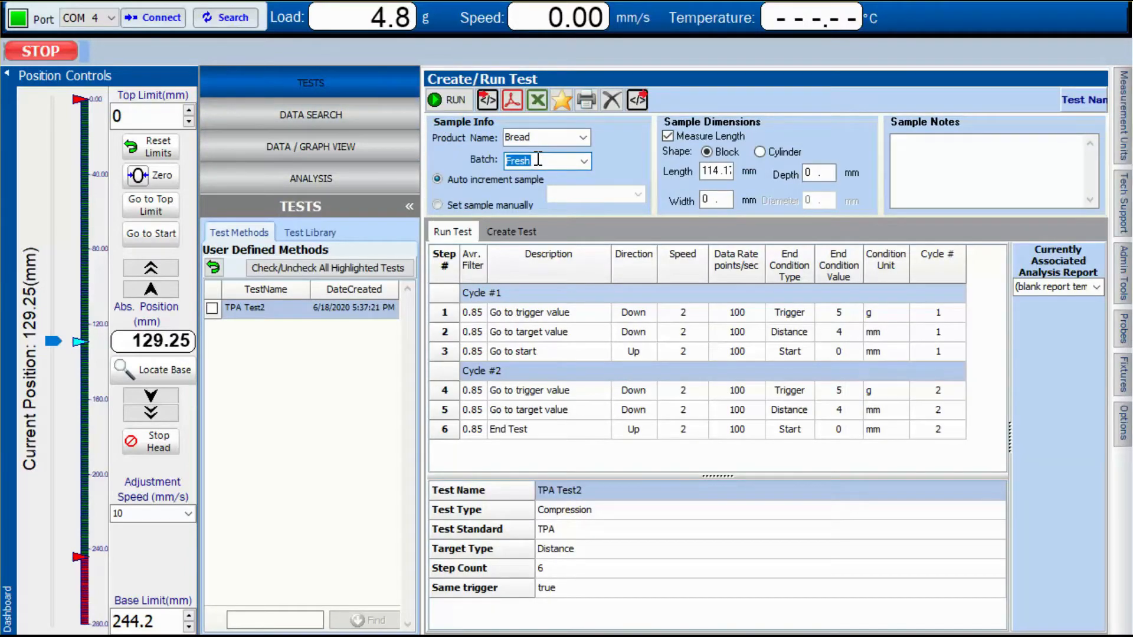
text(Stale)
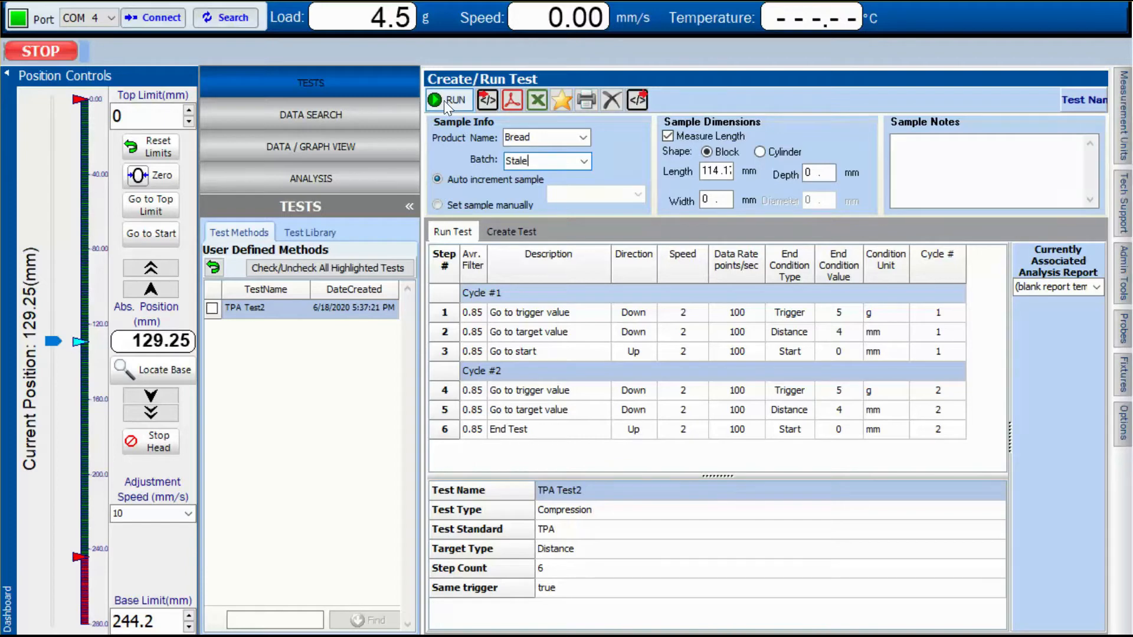
click(441, 100)
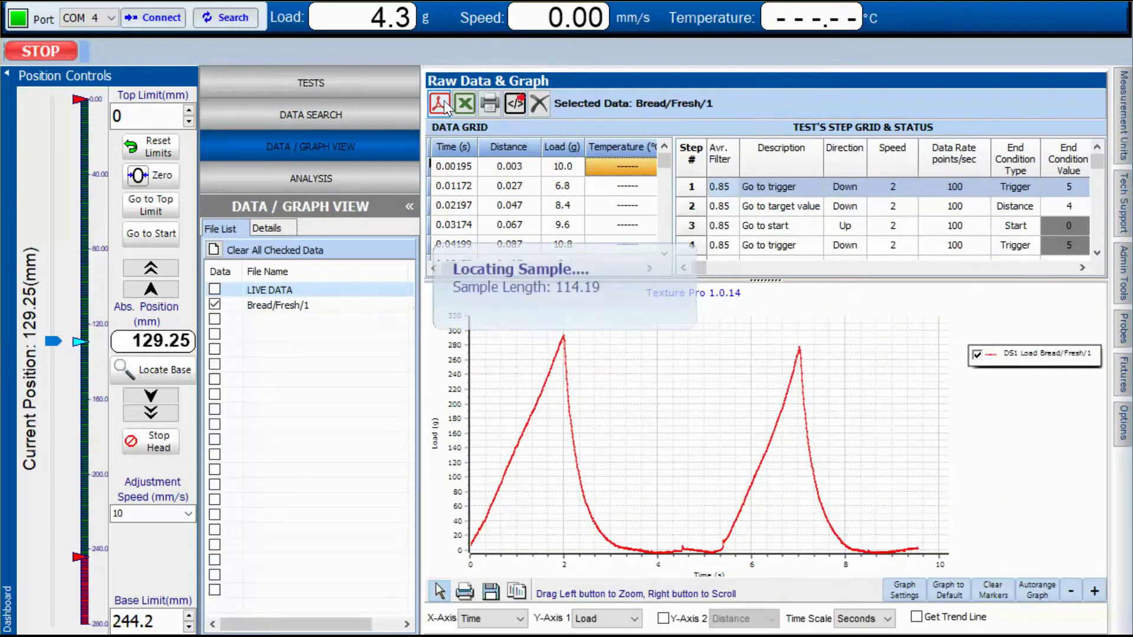
mouse_move(439, 103)
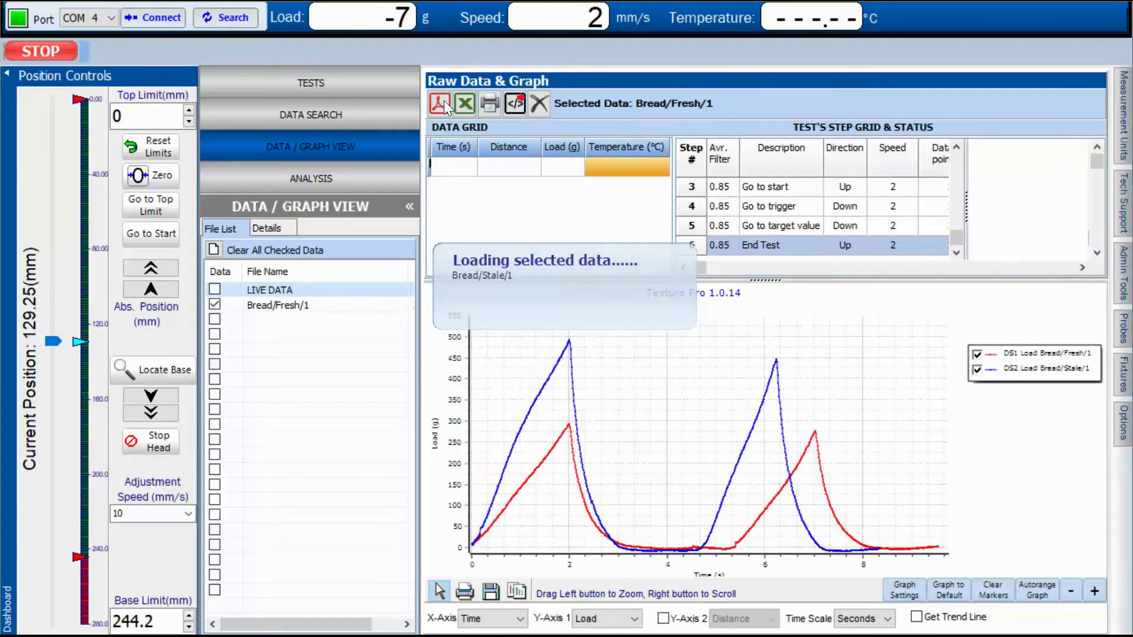
- Toggle the Bread/Fresh/1 and Bread/Stale/1 curves, ending with only Bread/Stale/1 shown
click(215, 319)
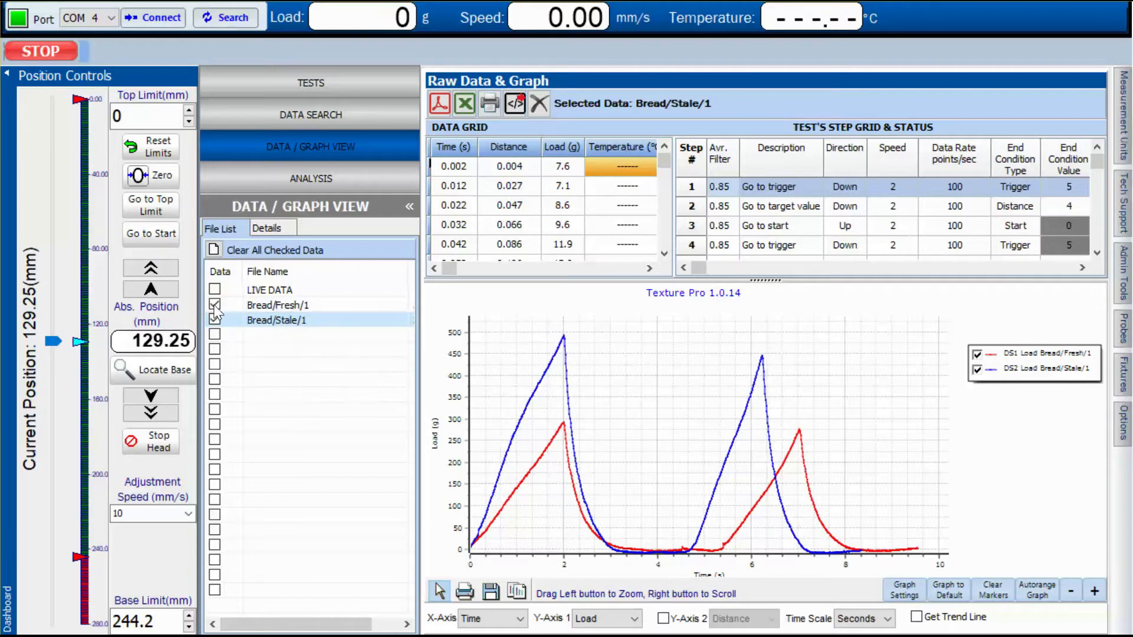
click(215, 305)
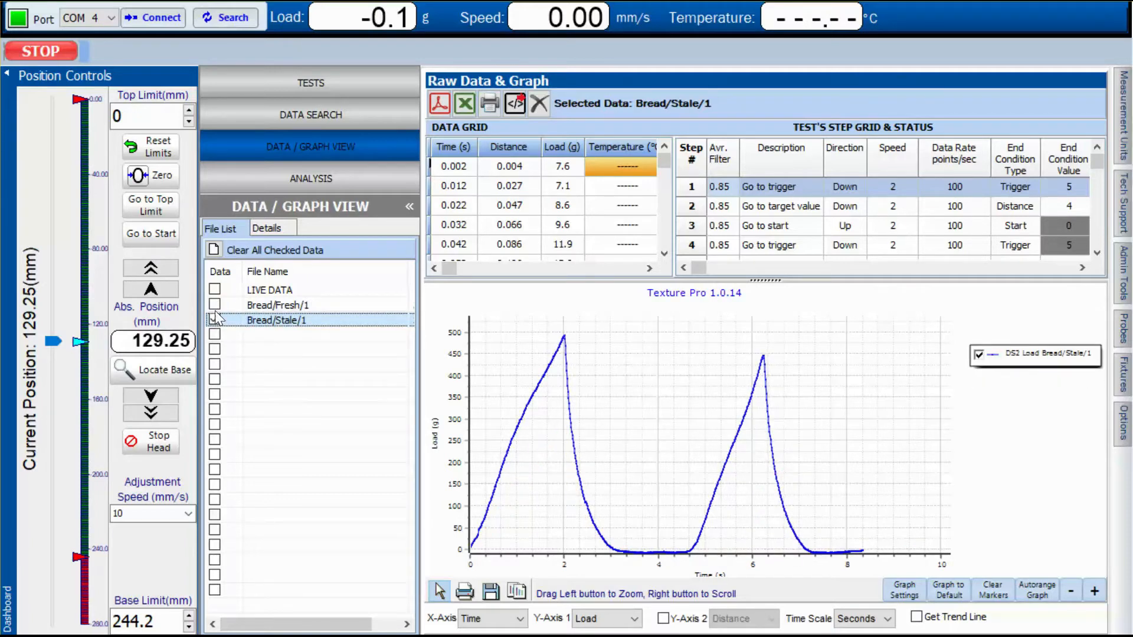
click(215, 304)
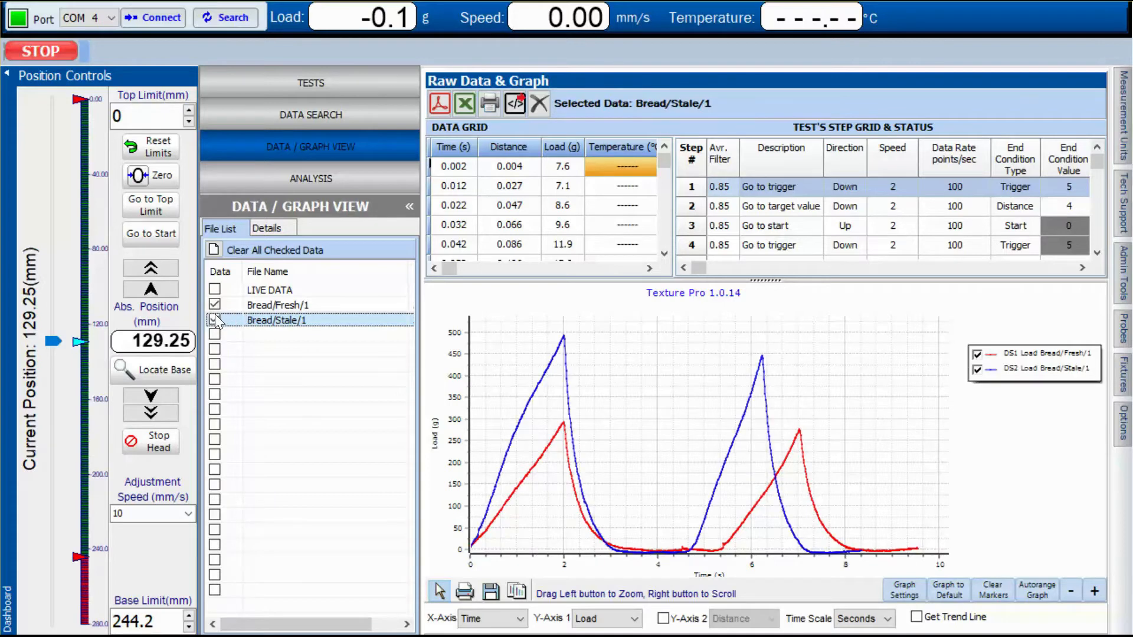
click(215, 320)
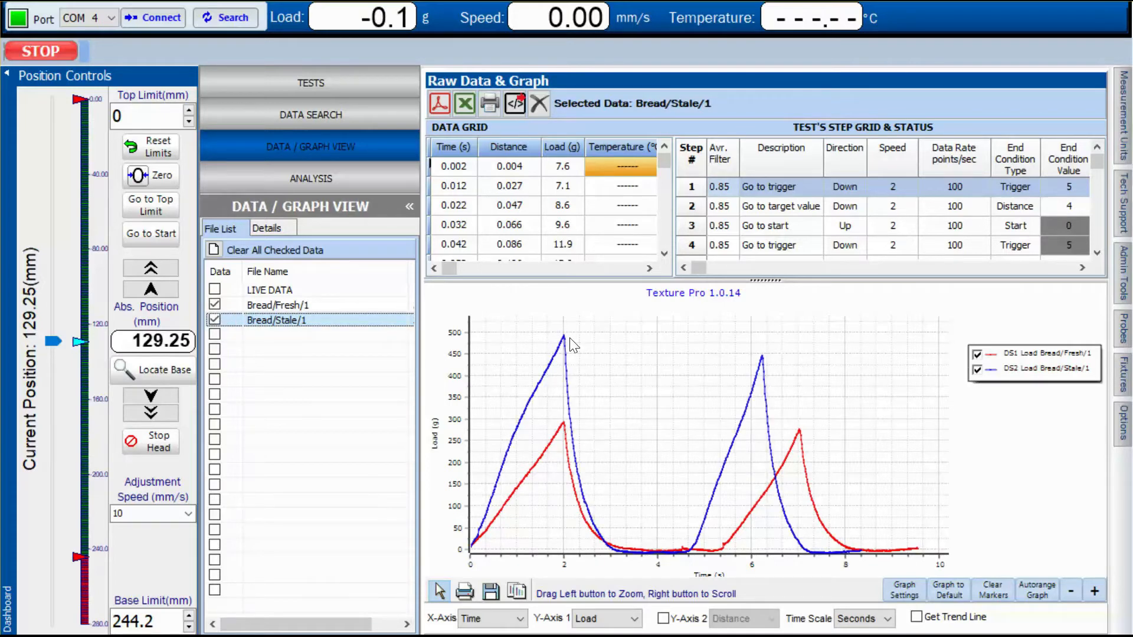
mouse_move(564, 440)
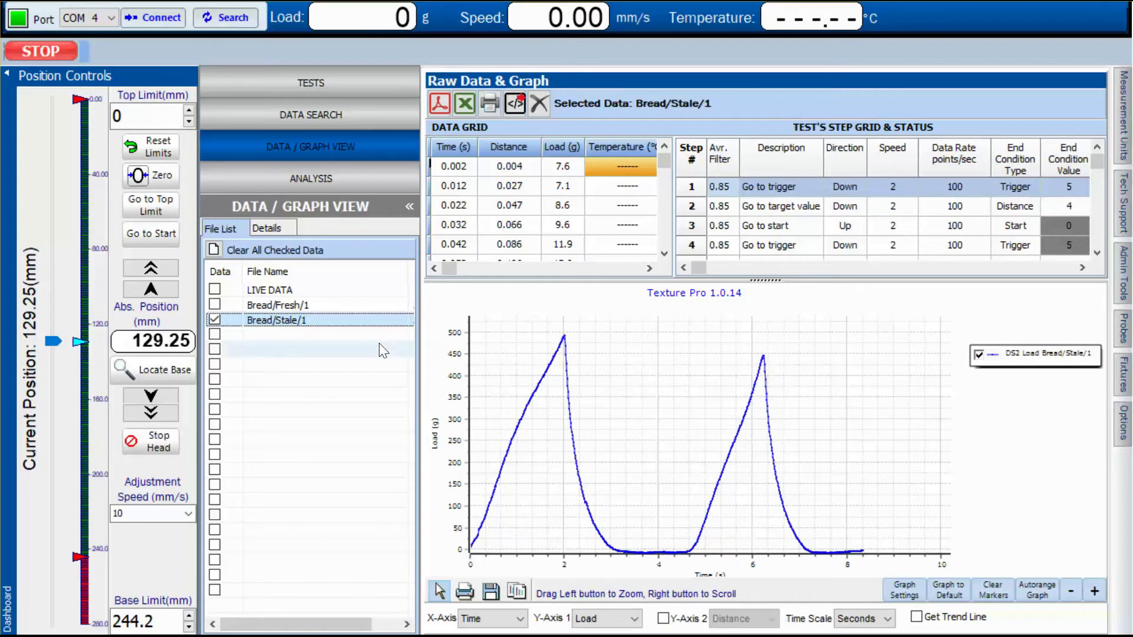
- Plot Bread/Fresh/1 then add Bread/Stale/1 so both curves overlay on one graph
click(278, 304)
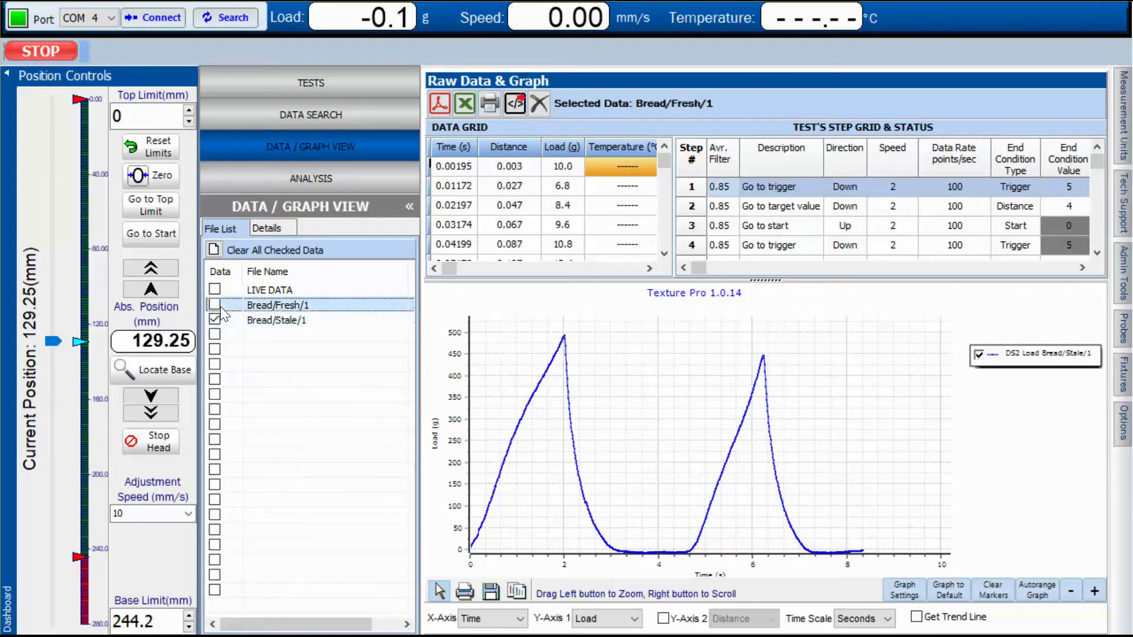
click(215, 305)
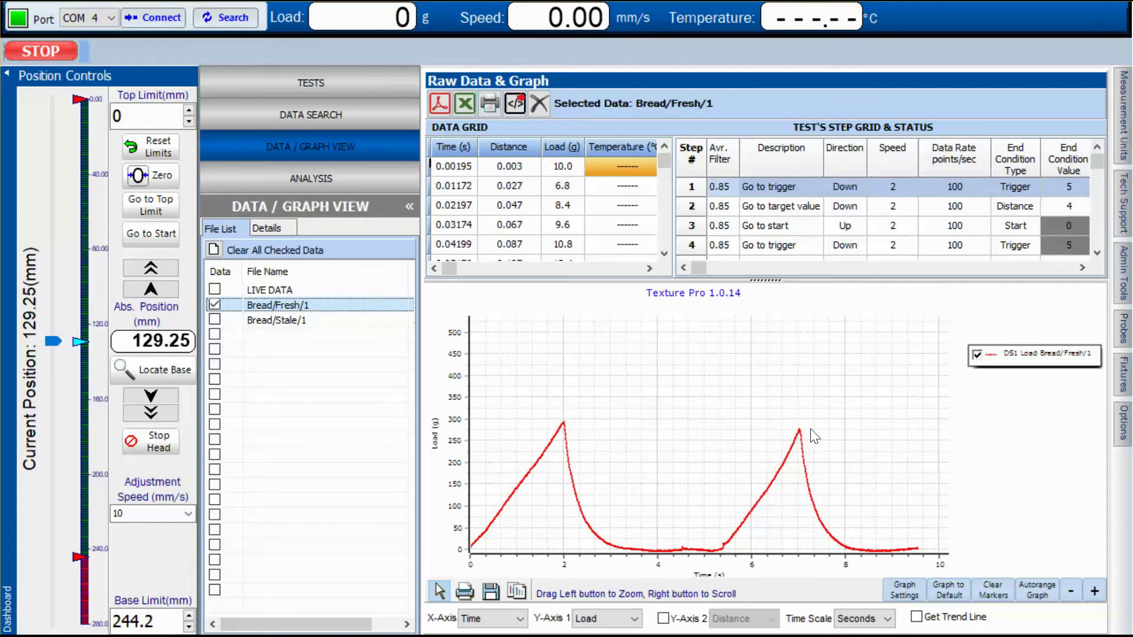
mouse_move(769, 444)
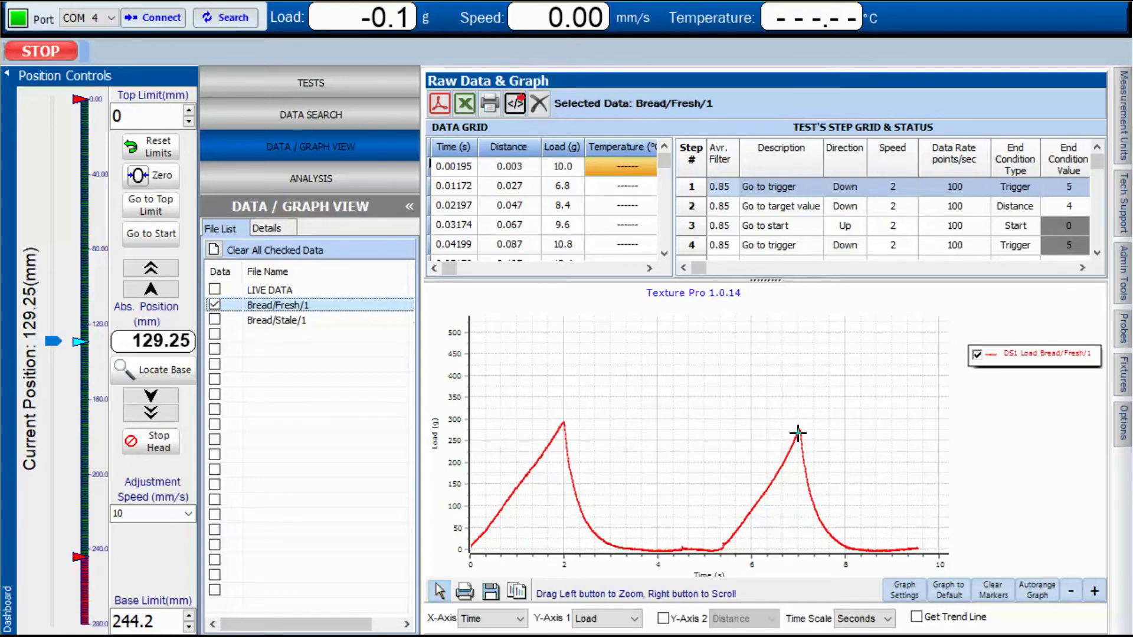
click(215, 321)
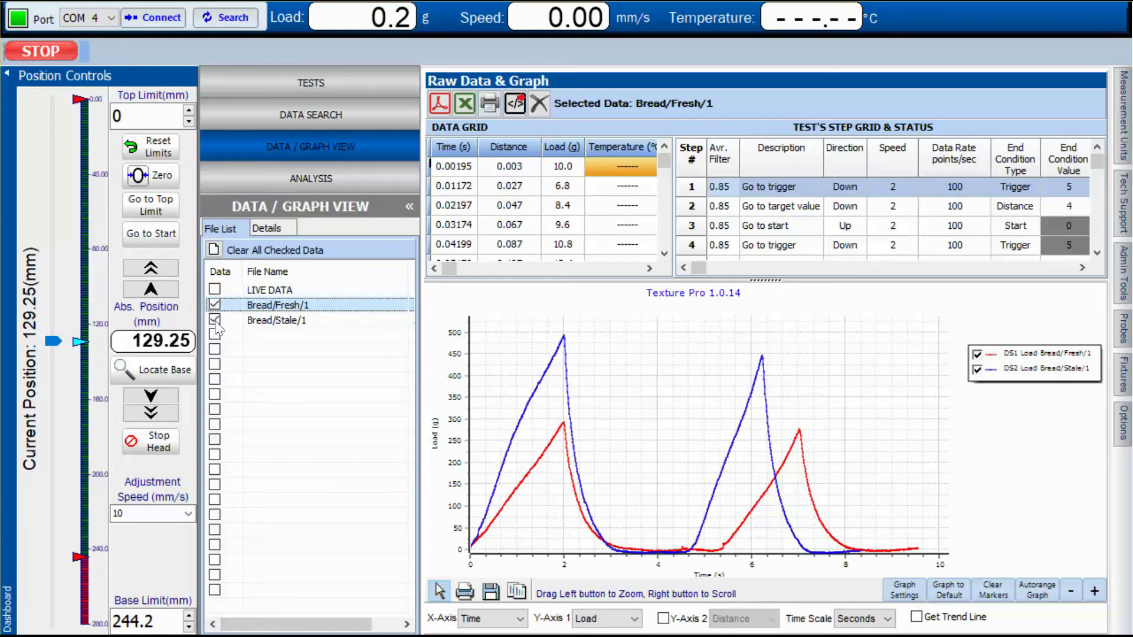